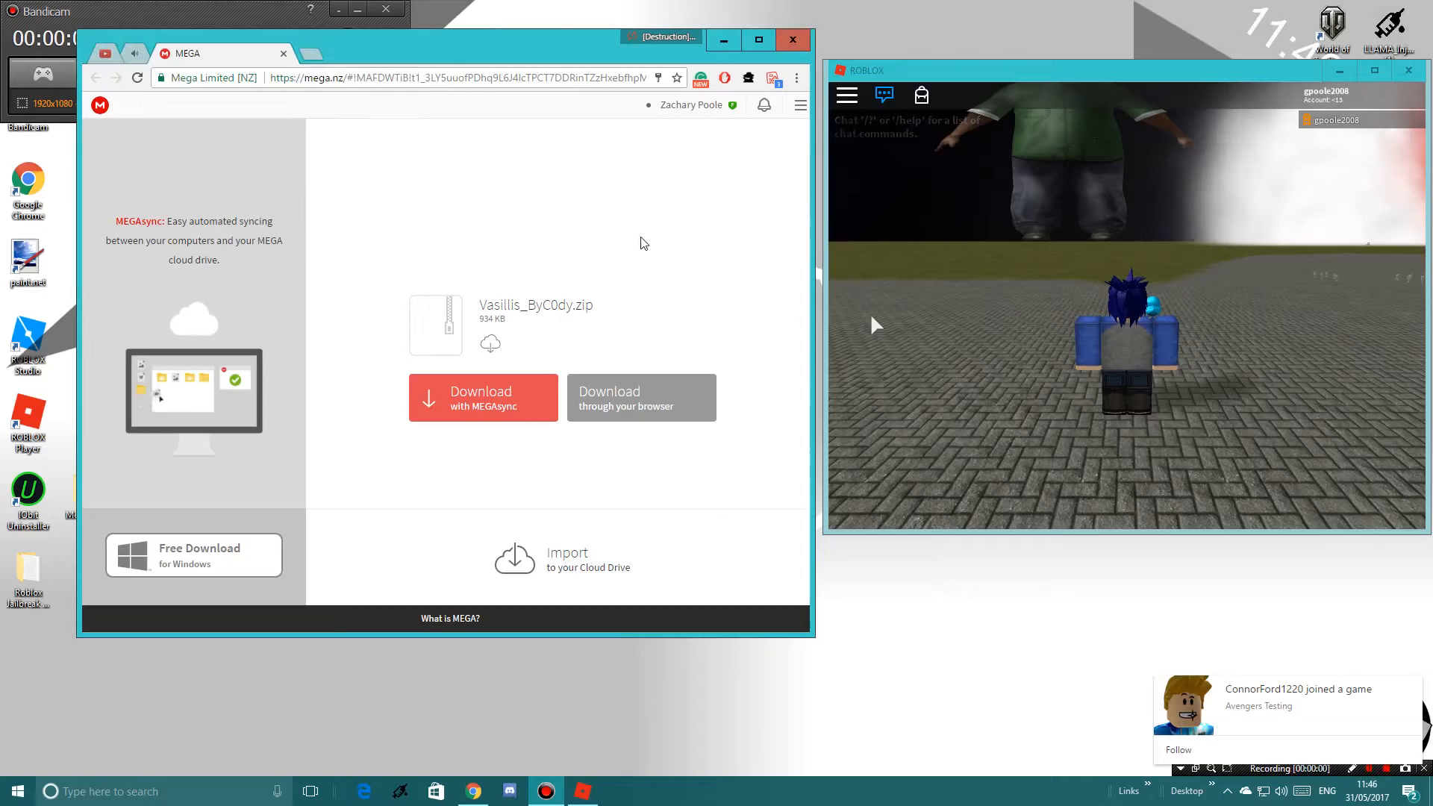
Download Vasillis_ByC0dy.zip through the browser, then close Chrome once it finishes.
click(483, 396)
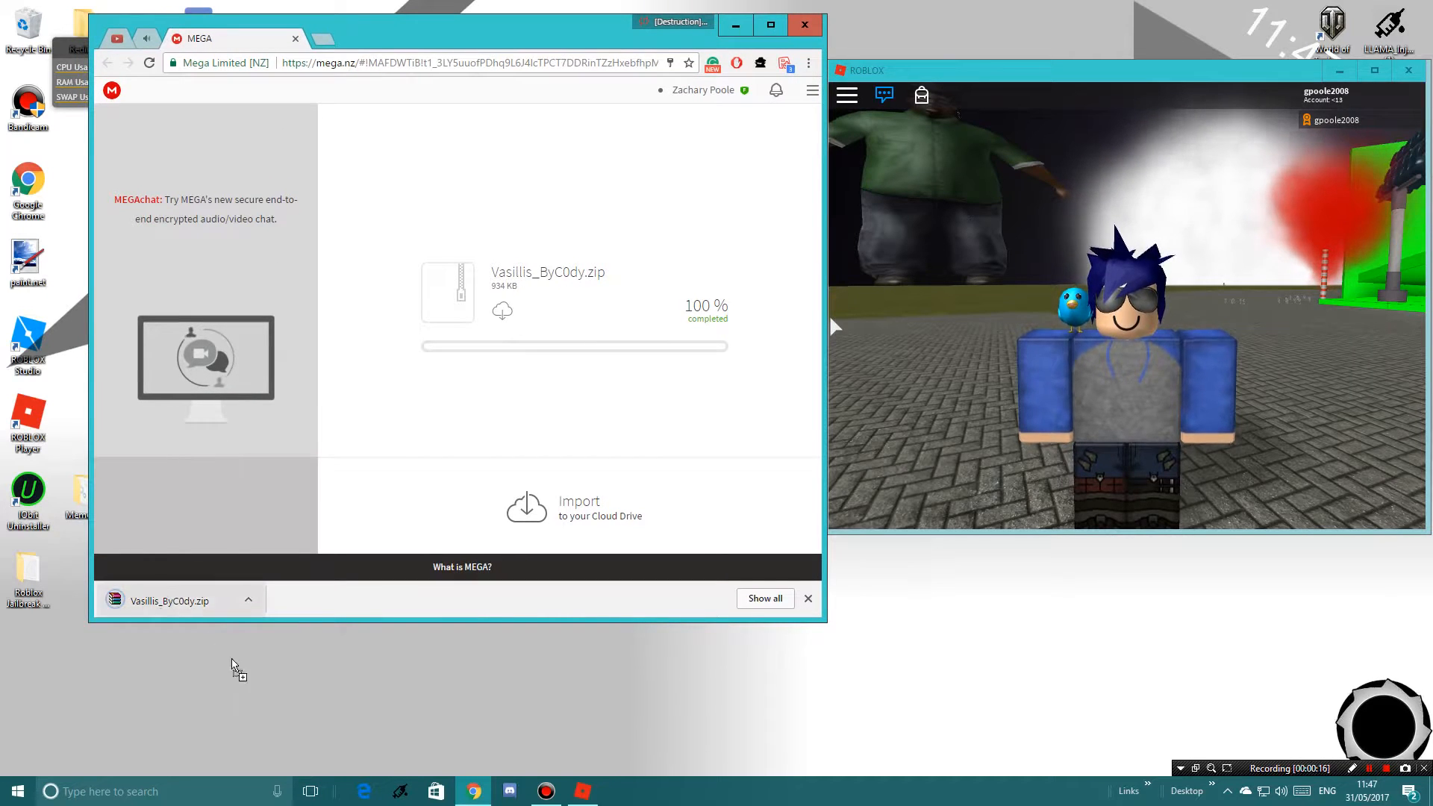
click(802, 25)
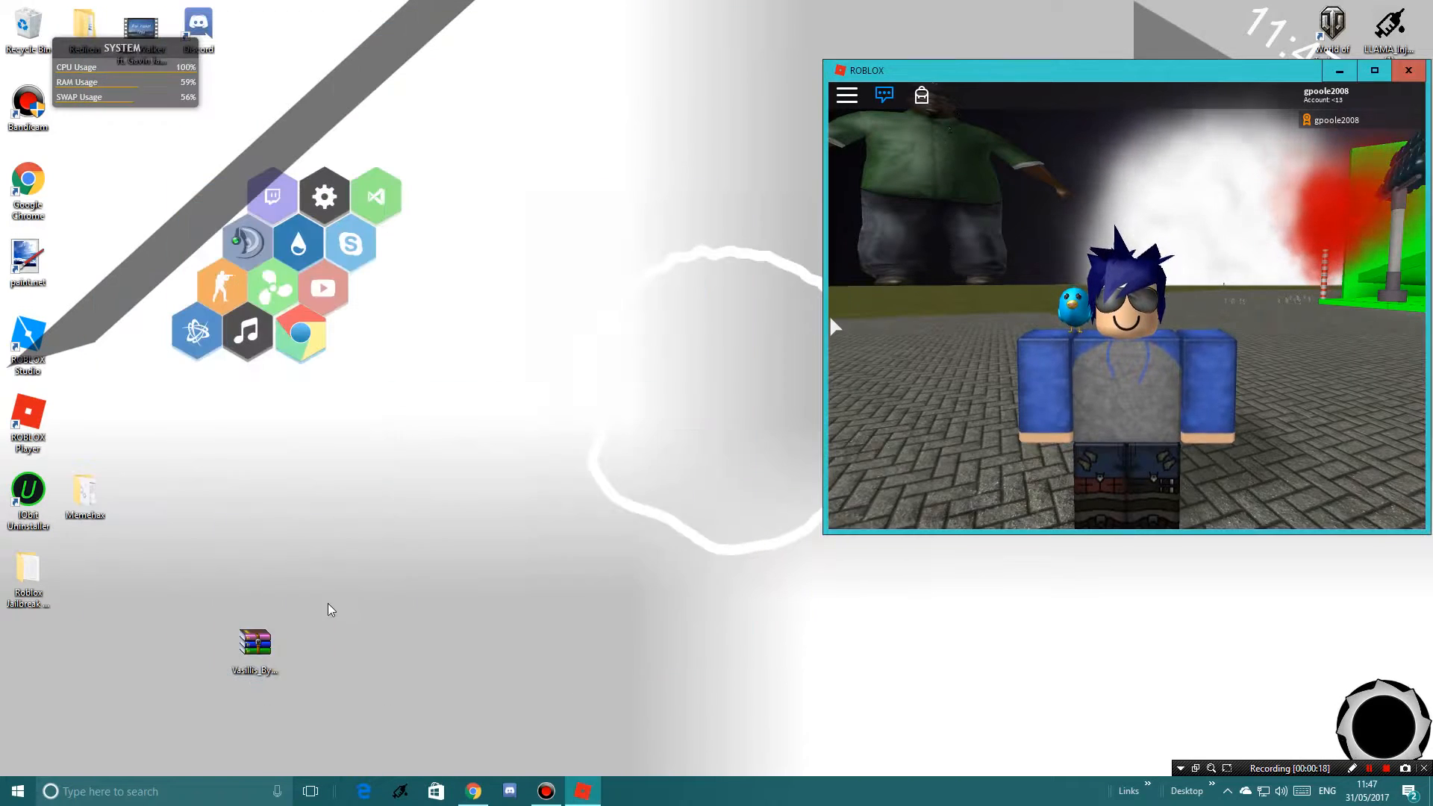
Open the Vasillis_ByC0dy zip and try launching [Vasillis] Auto-Injector, which gets blocked.
double_click(253, 642)
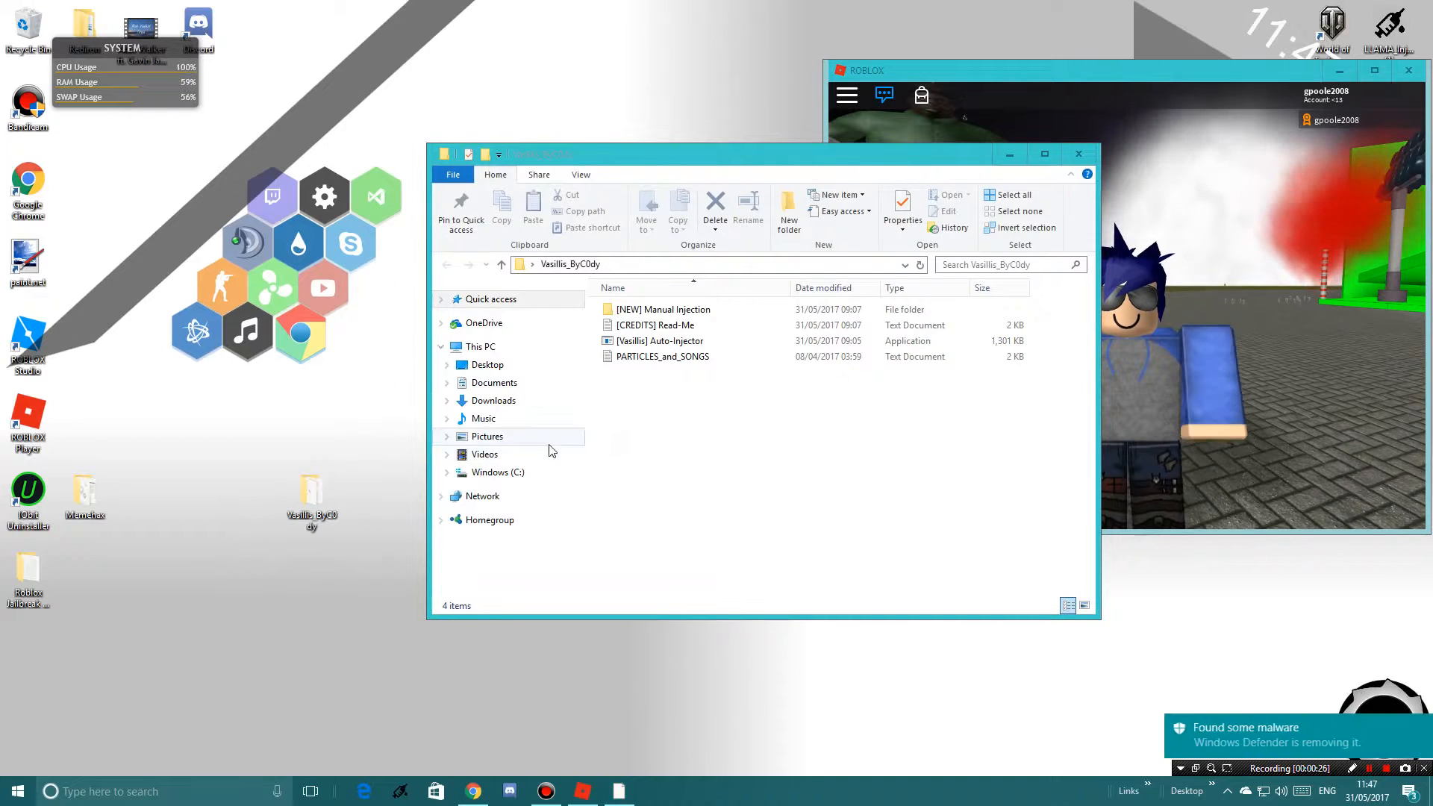
double_click(659, 341)
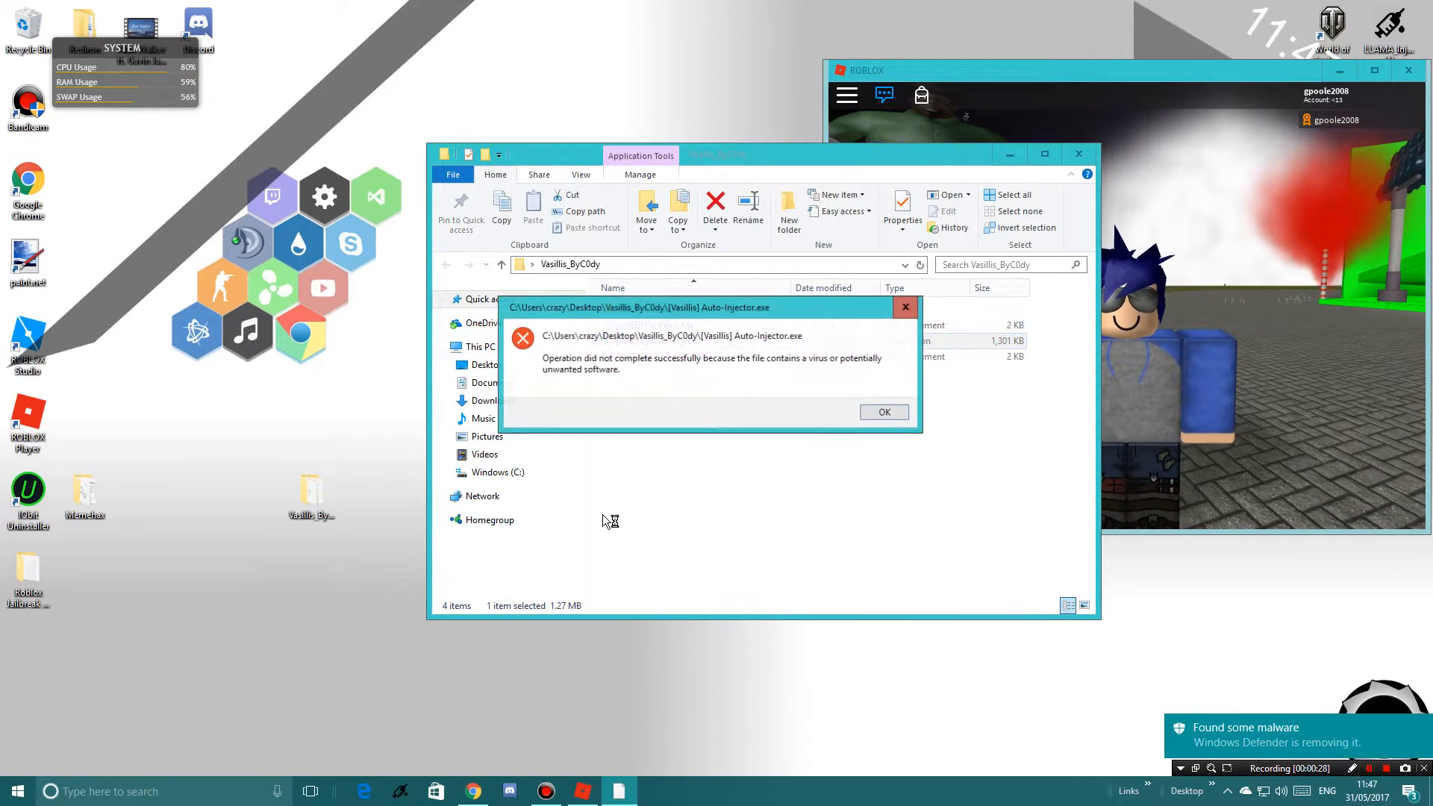
Dismiss the virus warning and launch the Vasillis Auto-Injector again.
click(883, 411)
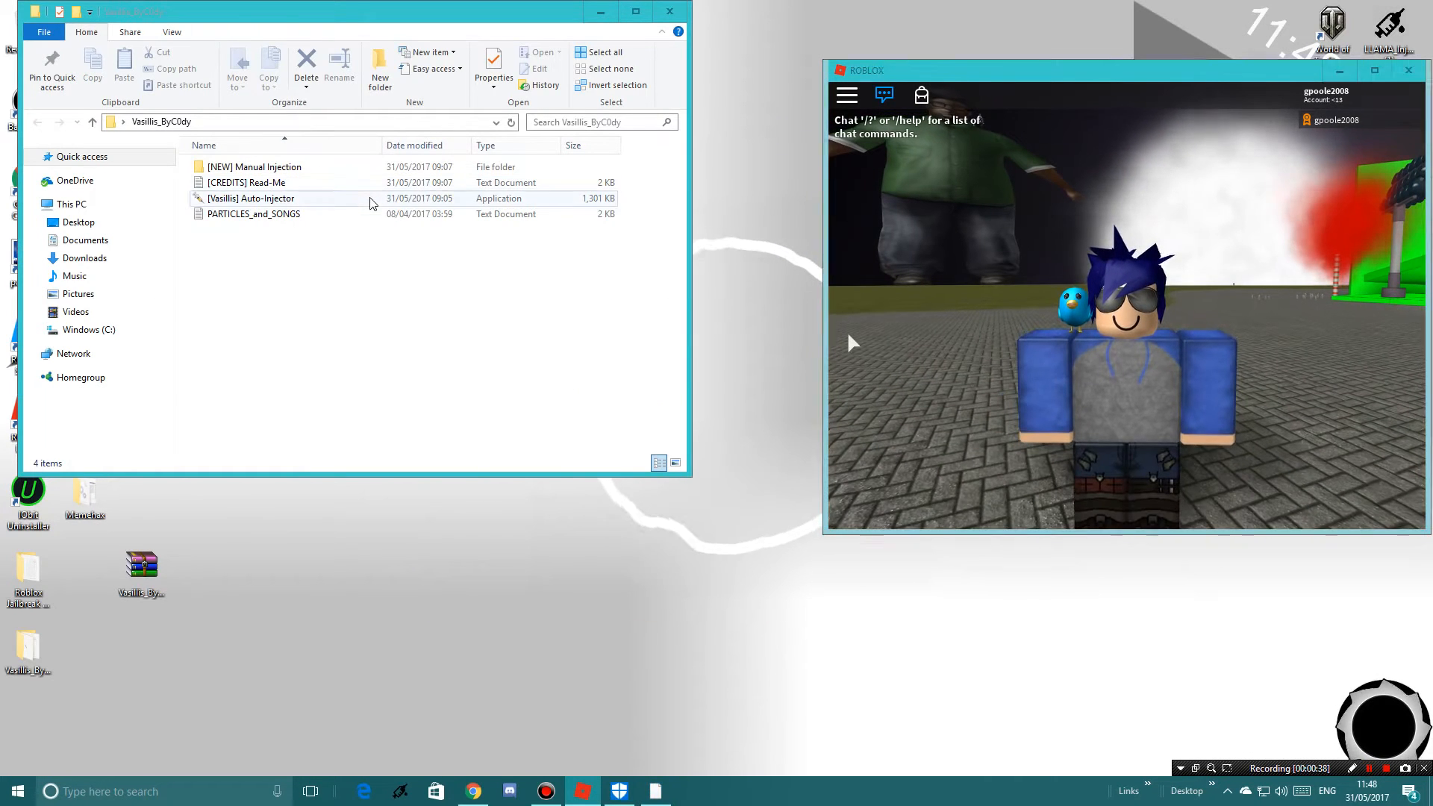
double_click(249, 199)
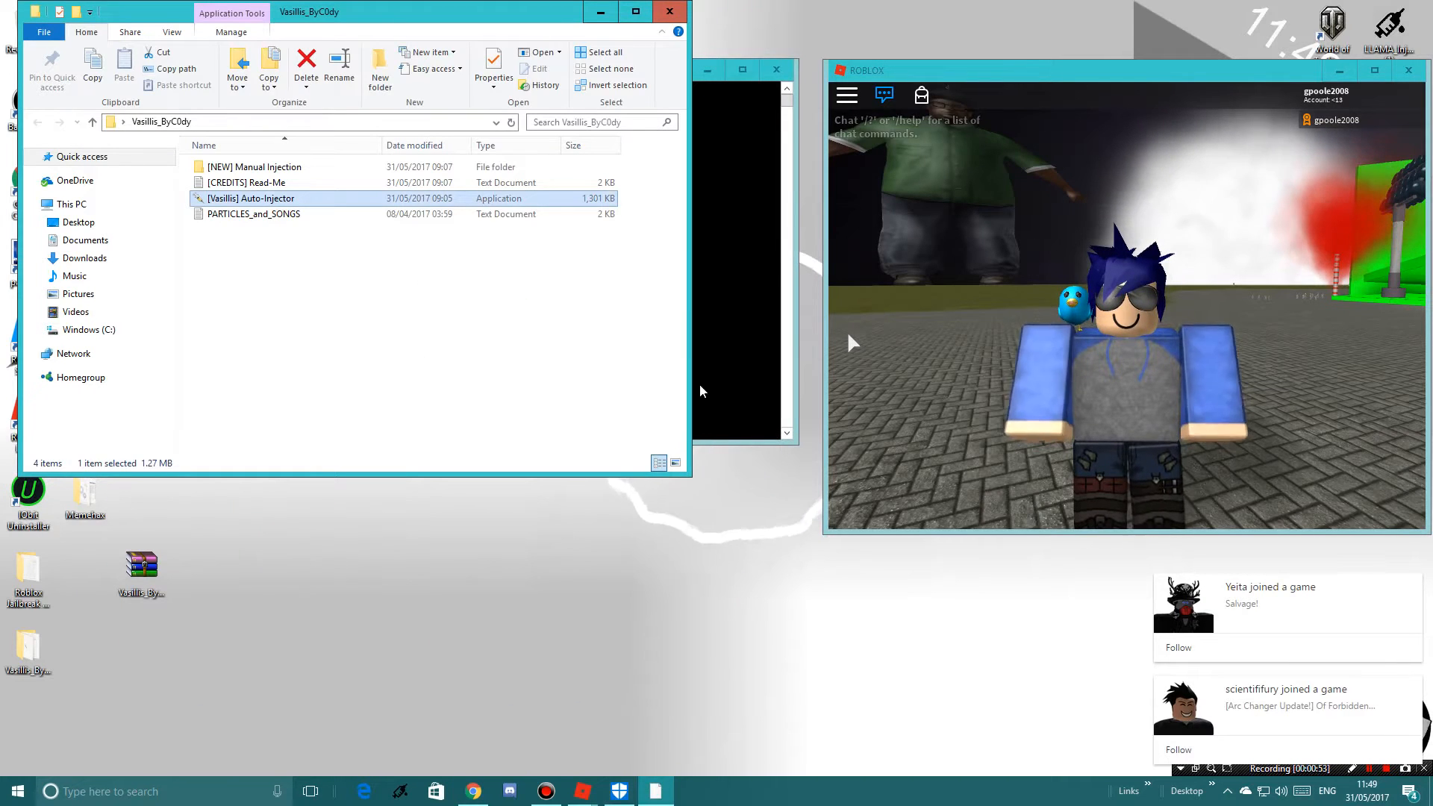
Bring the Vasilis console forward and scroll to the kill, god, teleport and time commands.
double_click(248, 198)
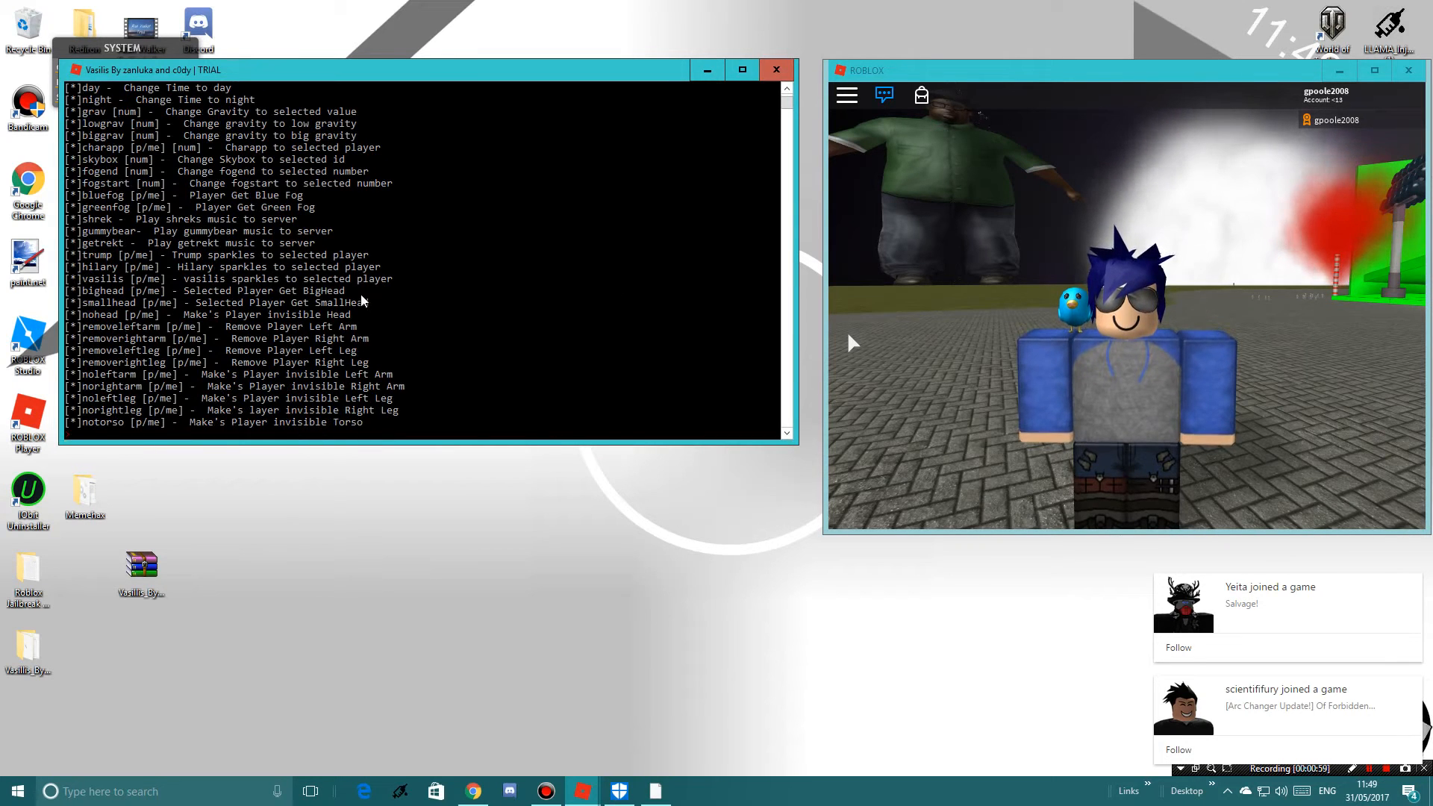
scroll(down, 3)
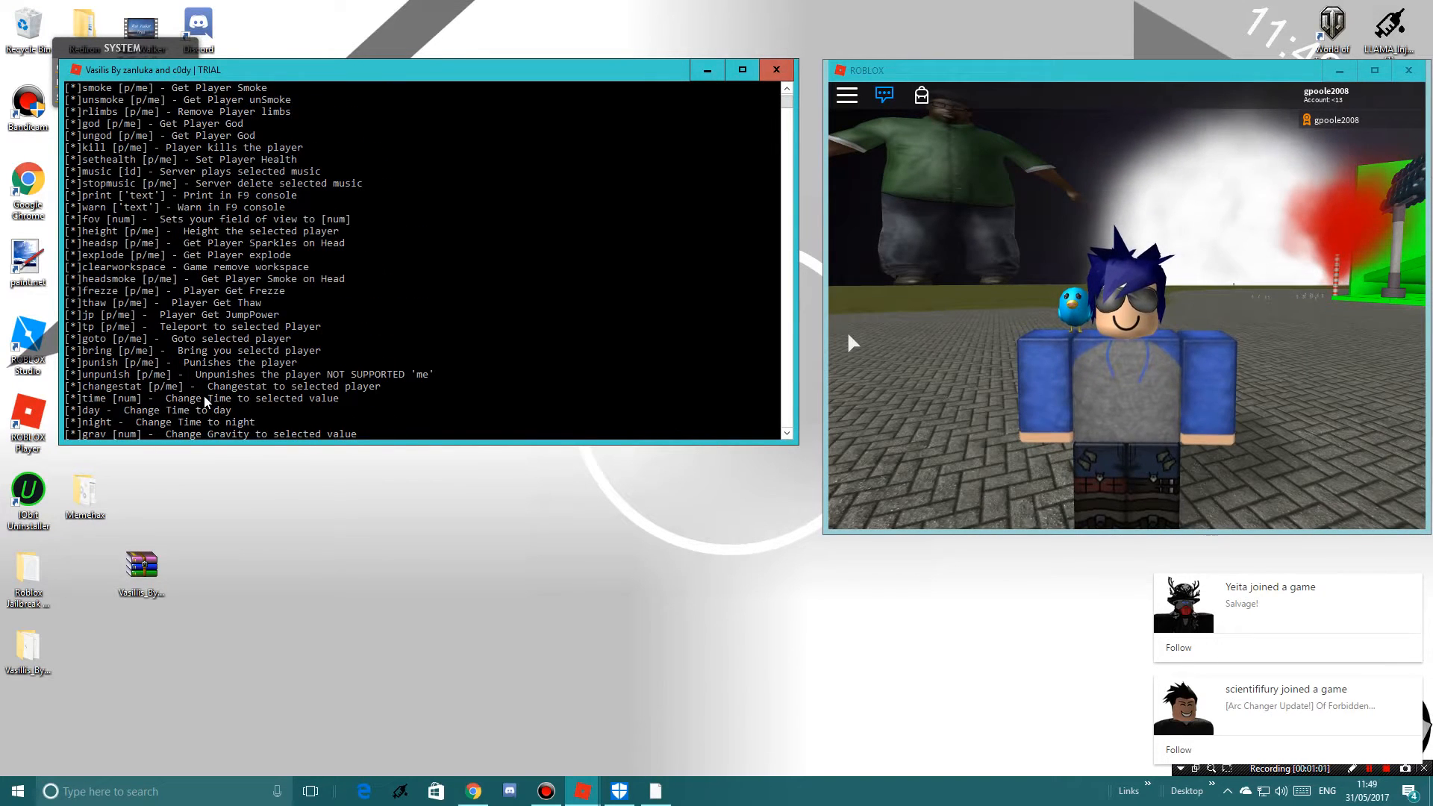